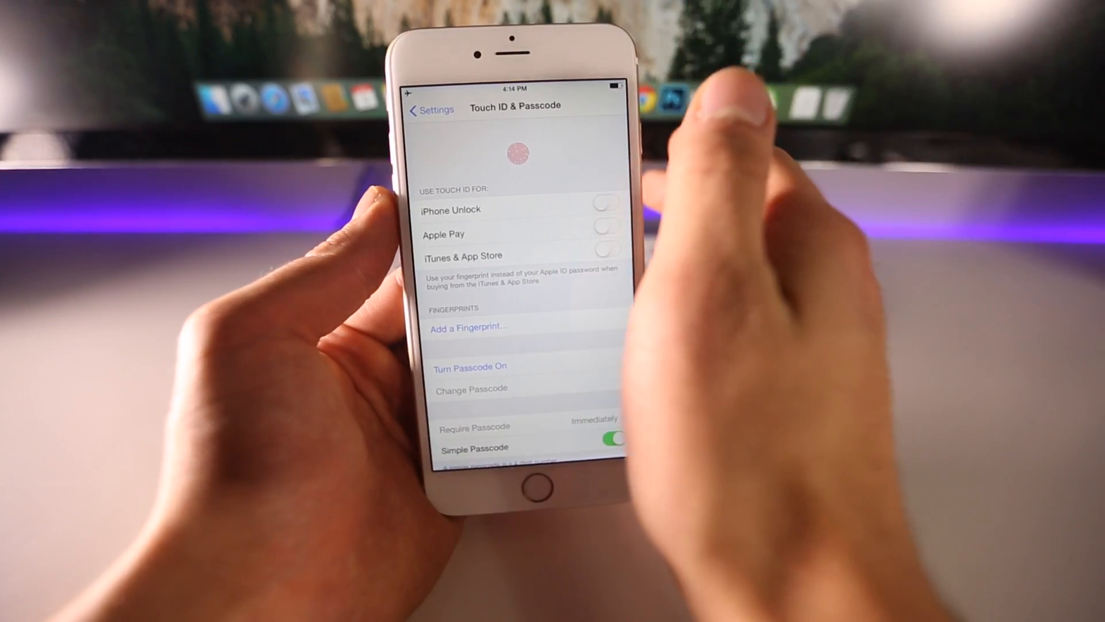
Confirm in Touch ID & Passcode that the iPhone passcode is off
click(430, 108)
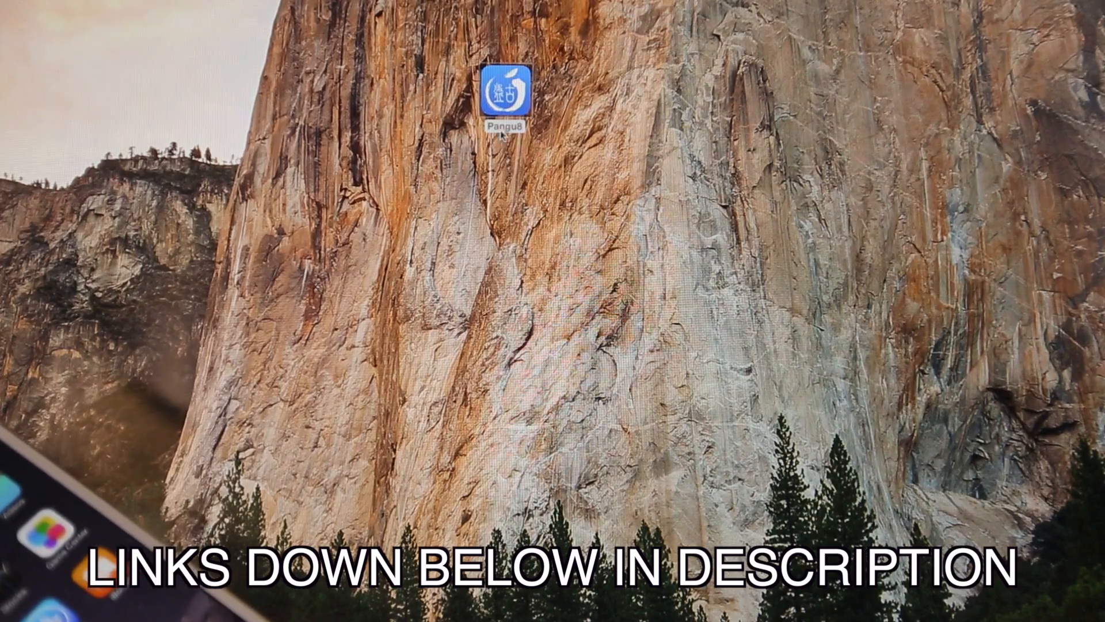
Launch Pangu8 from Finder and allow the unidentified-developer app to run
right_click(510, 92)
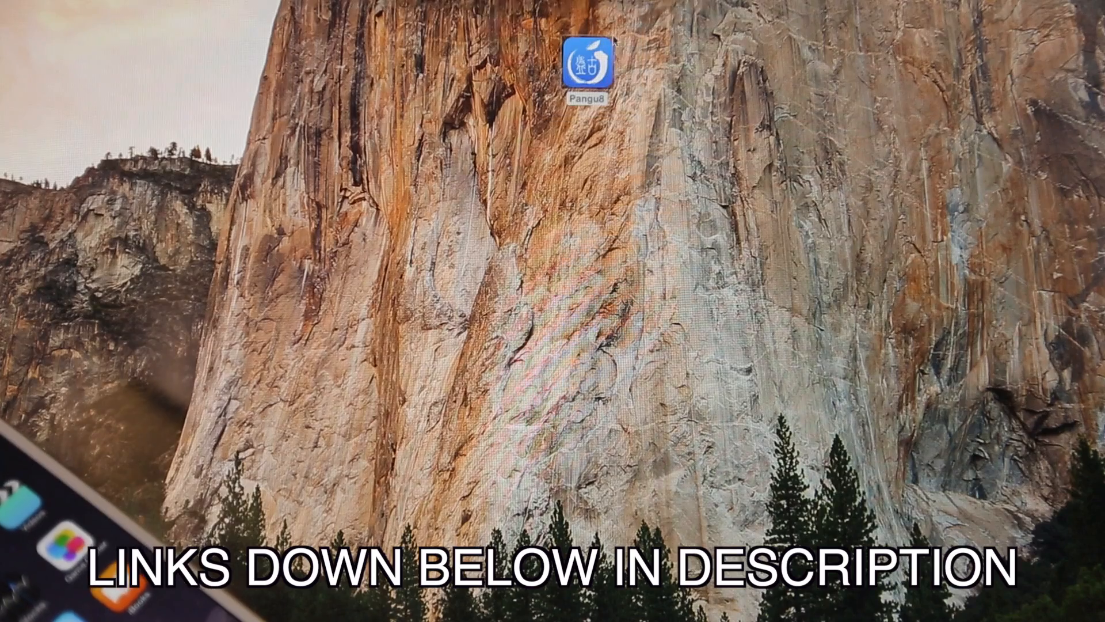
double_click(589, 61)
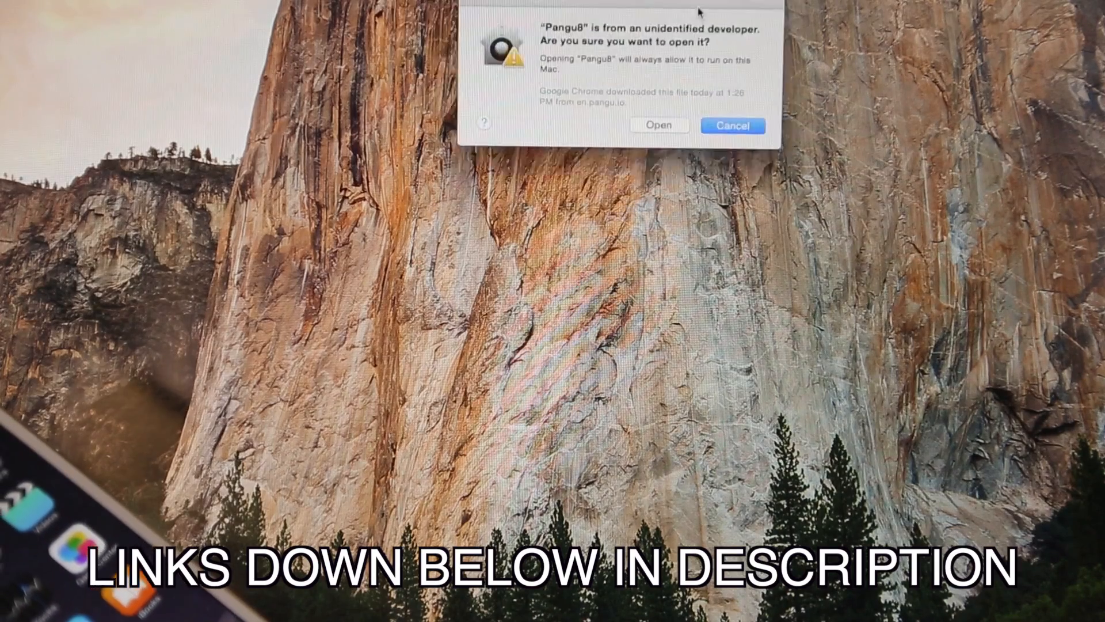
click(659, 124)
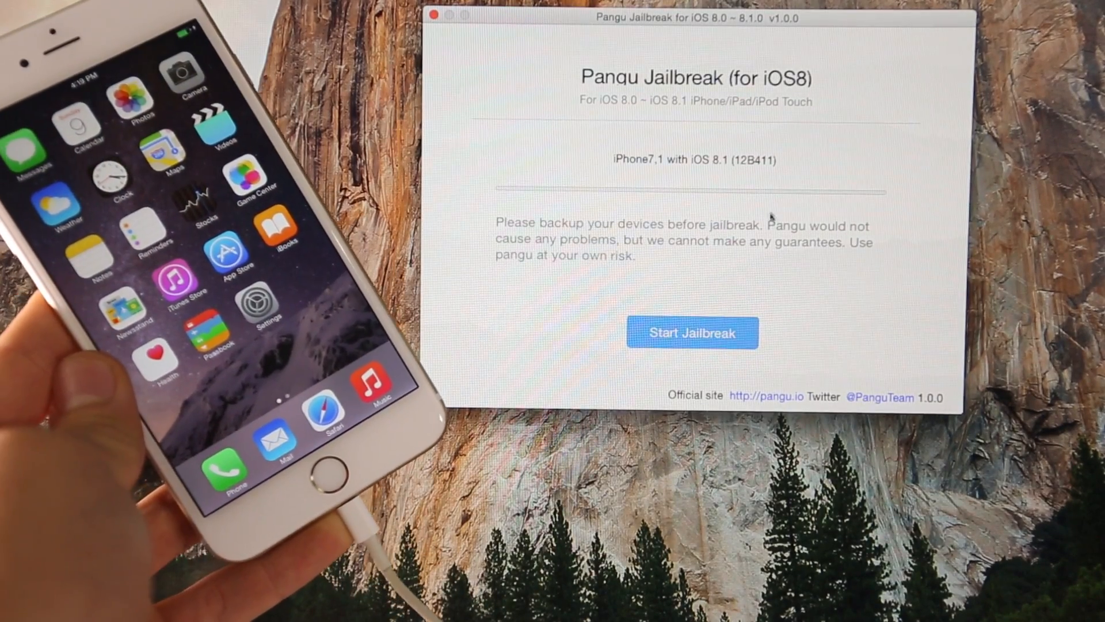
Start Jailbreak on the iOS 8.1 iPhone and answer 'Already did' to the backup notice
click(692, 332)
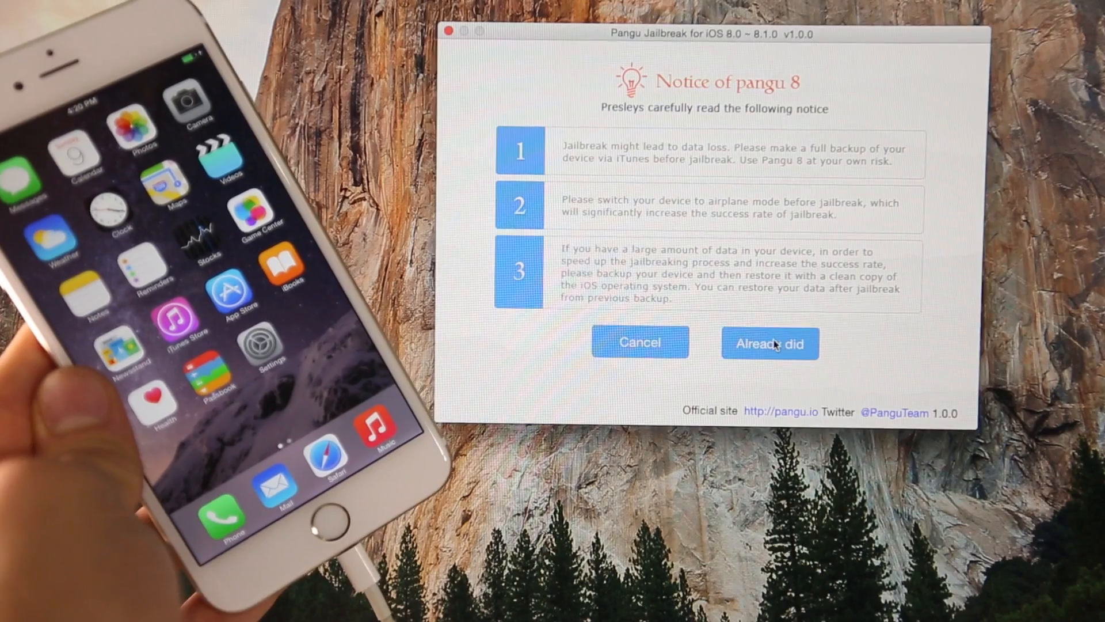
click(769, 343)
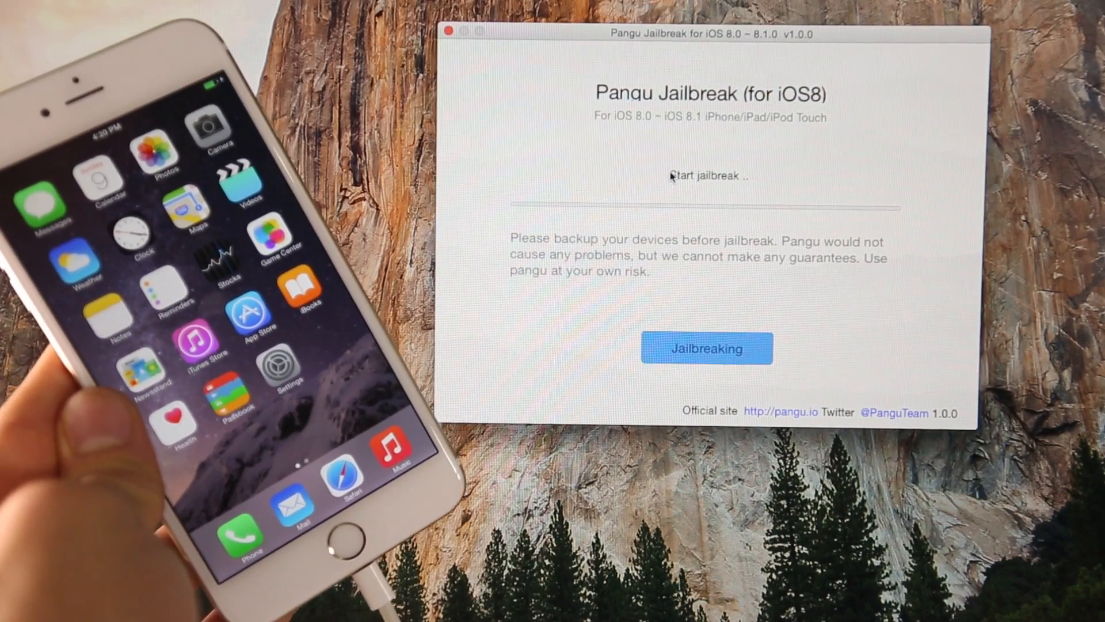